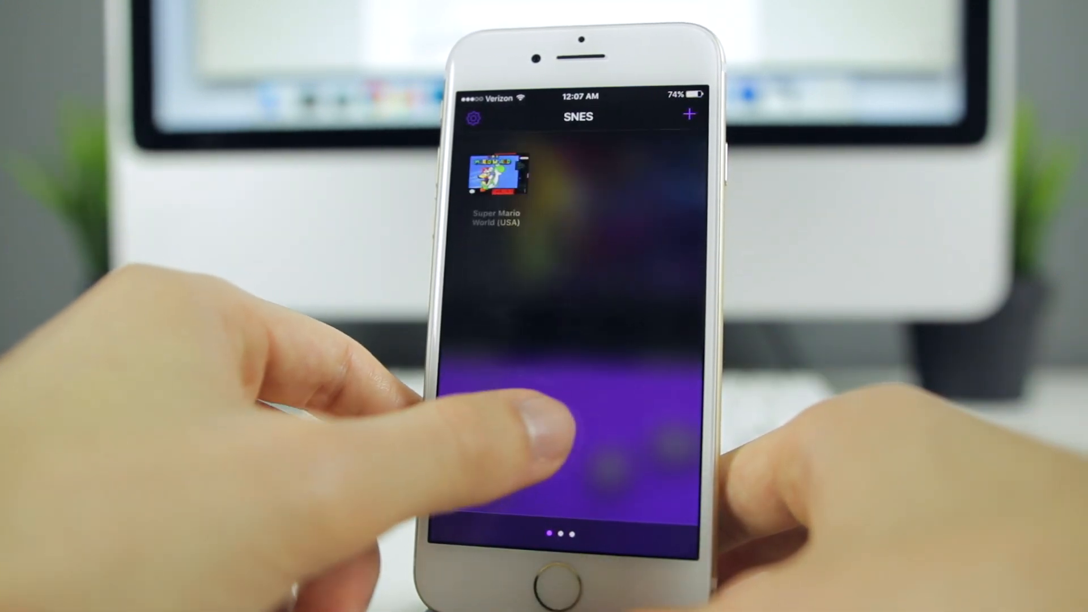
# Swipe to the GBA library page to reach Pokemon Ruby.
pyautogui.hscroll(-3)
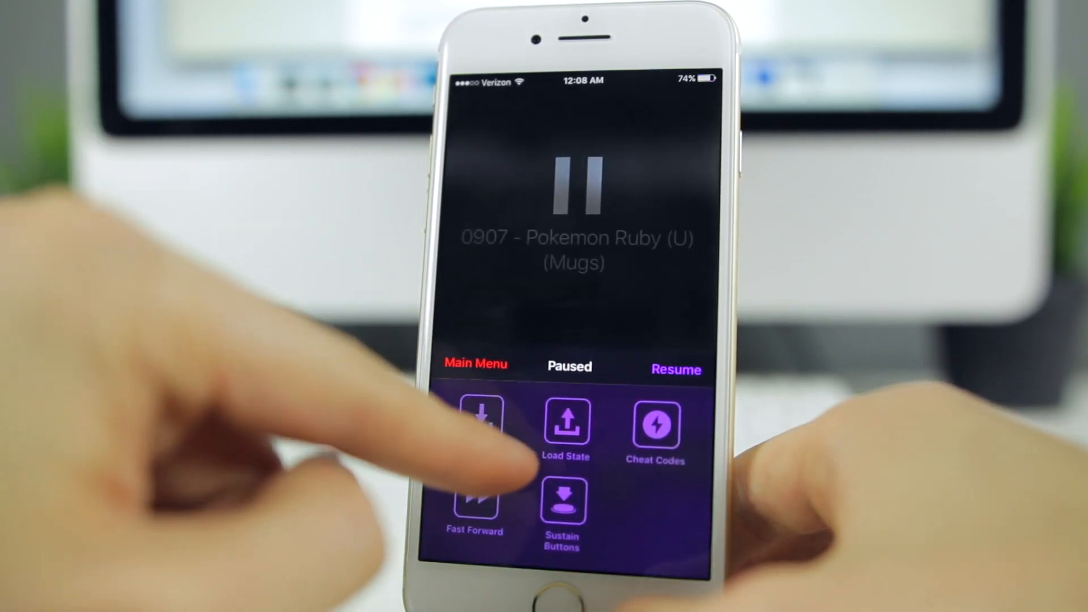
# Load the General save state from 12/20/16, 11:08 PM.
pyautogui.click(565, 424)
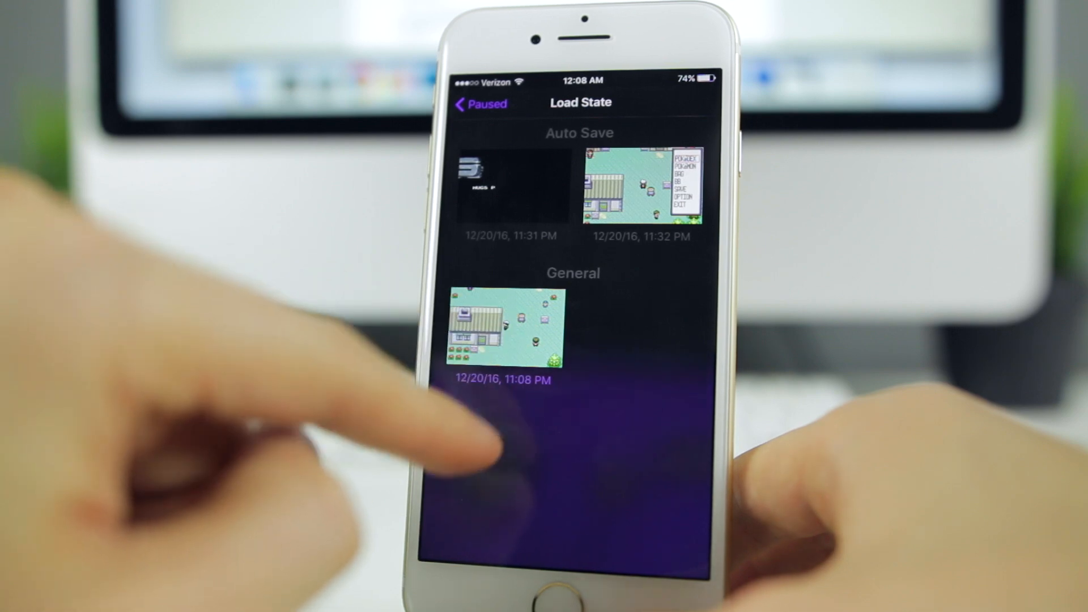
pyautogui.click(506, 330)
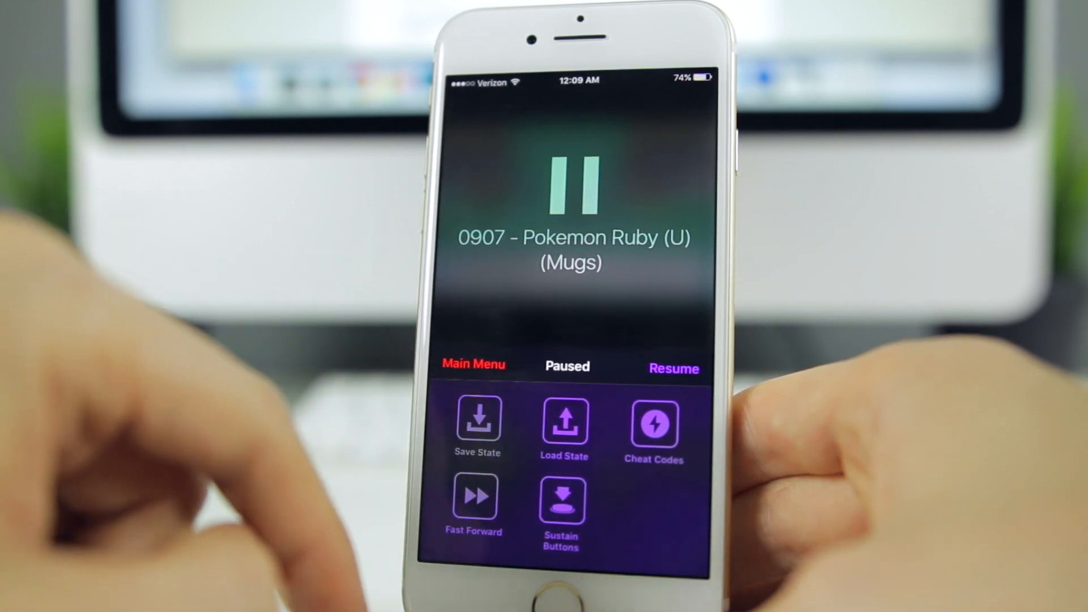
# Resume Pokemon Ruby and advance the neighbour's dialogue with the A button.
pyautogui.click(674, 368)
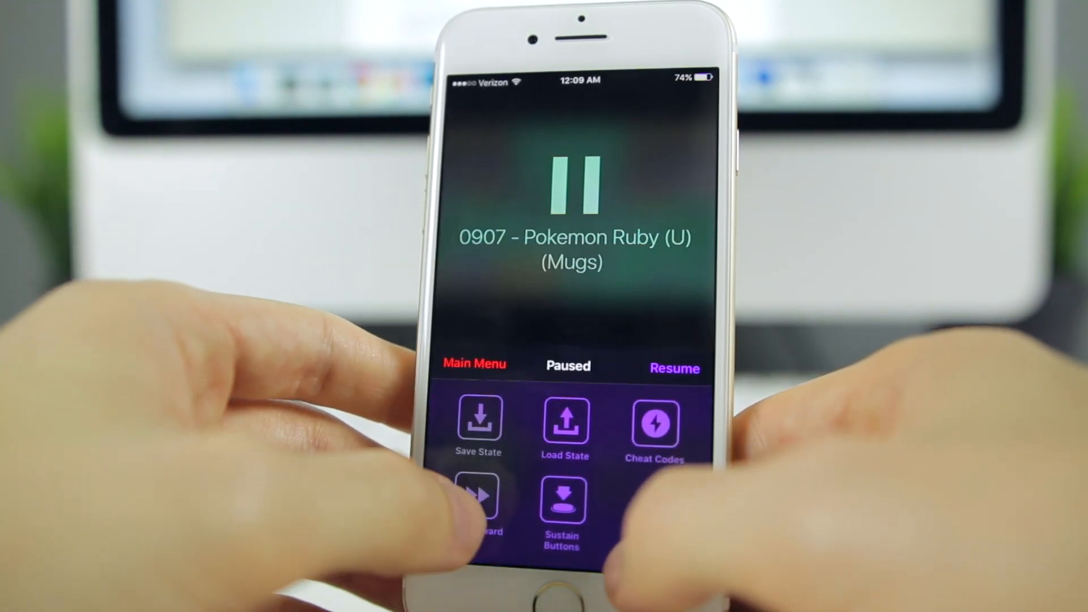
pyautogui.click(675, 369)
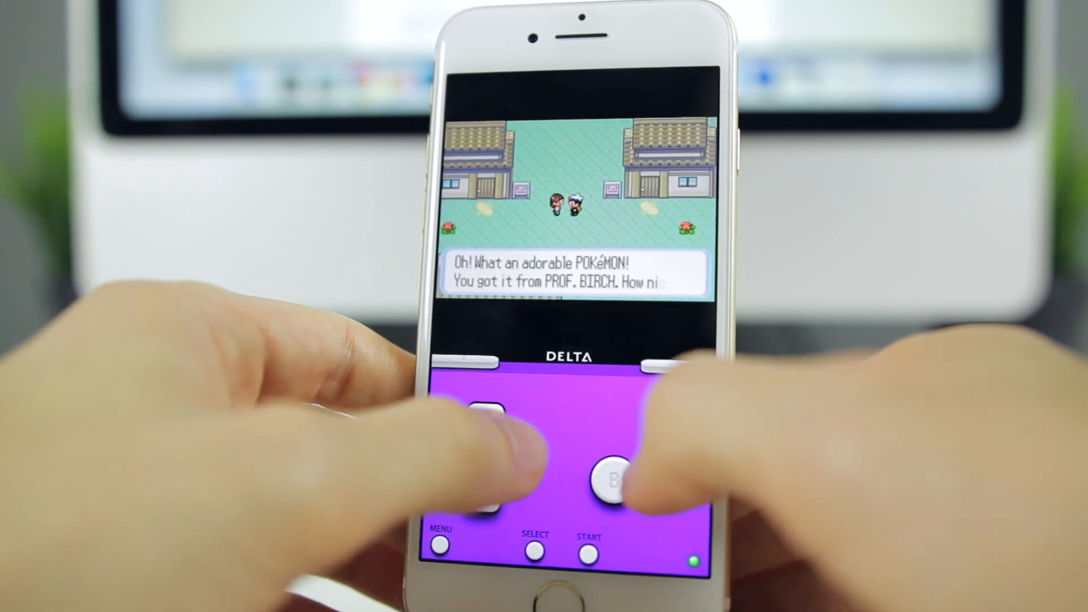
pyautogui.click(609, 479)
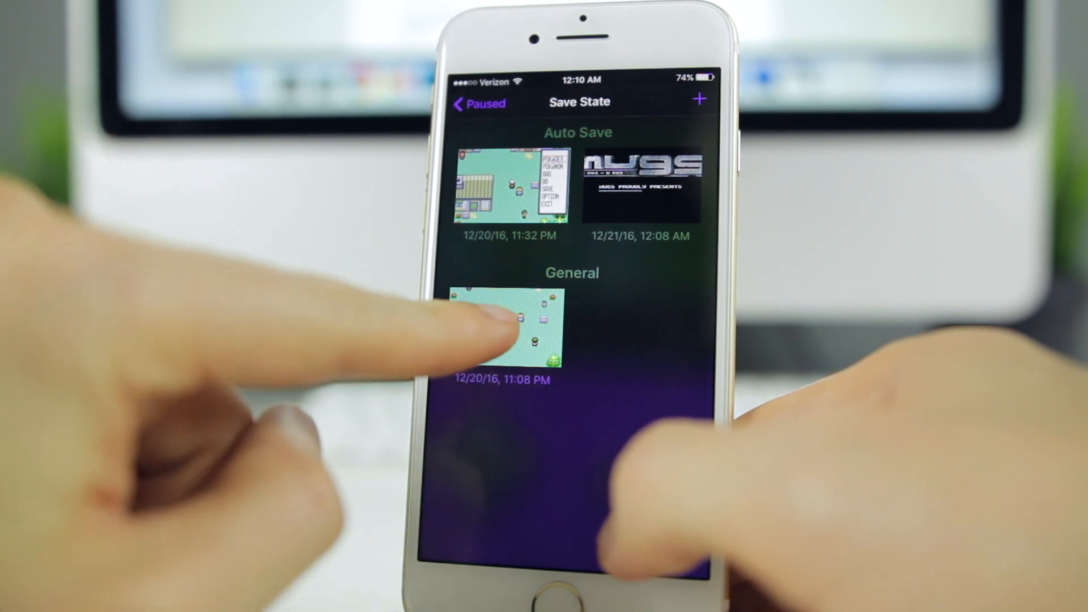
# Overwrite the General save state with current Pokemon Ruby progress.
pyautogui.click(509, 325)
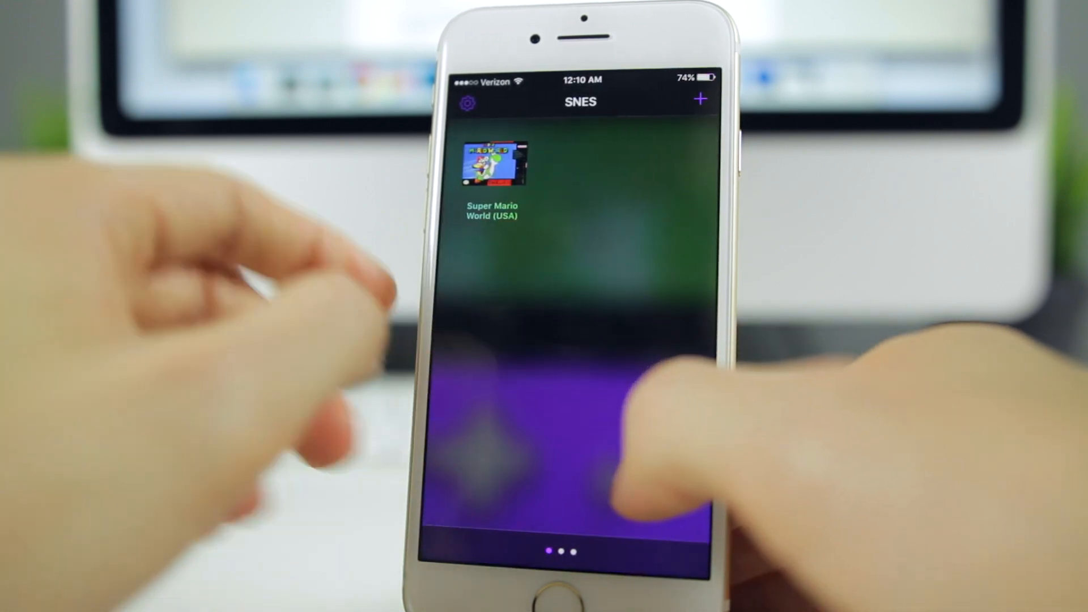
pyautogui.click(491, 167)
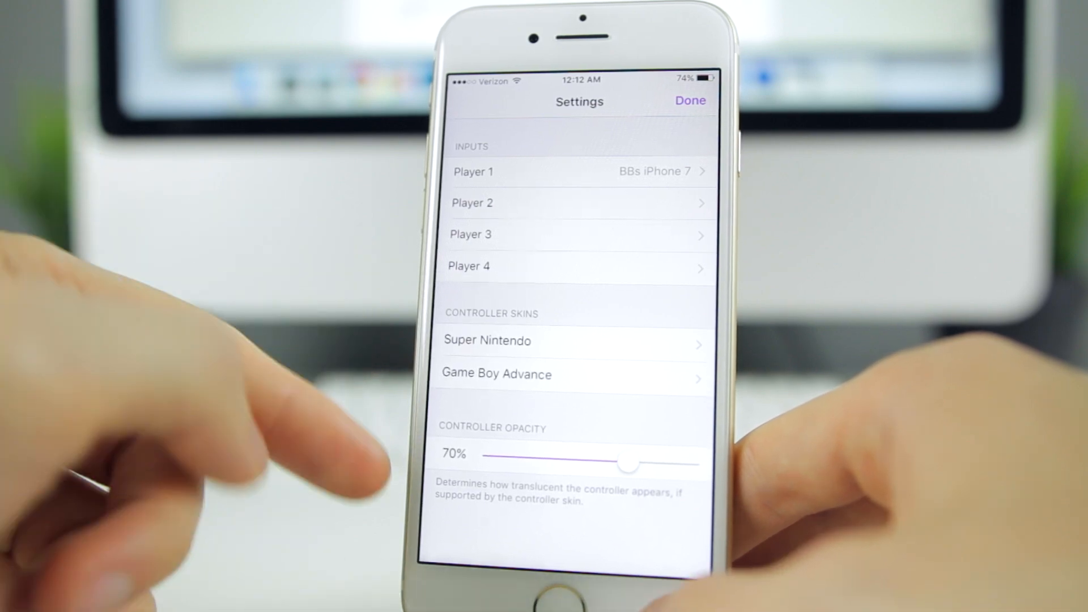
# View the Game Boy Advance controller skin in portrait and landscape.
pyautogui.click(486, 341)
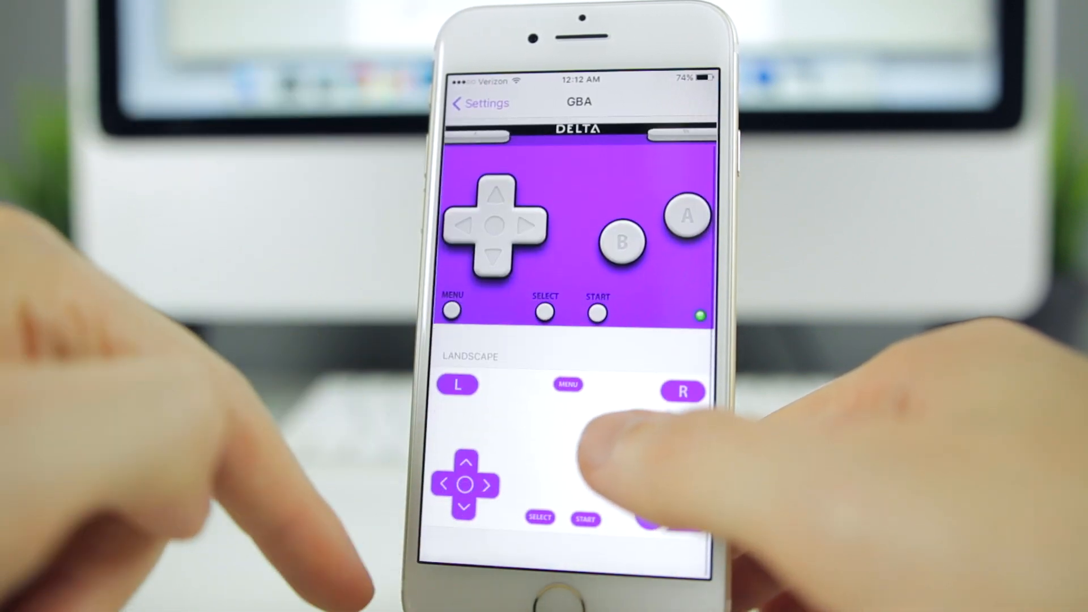
pyautogui.scroll(-3)
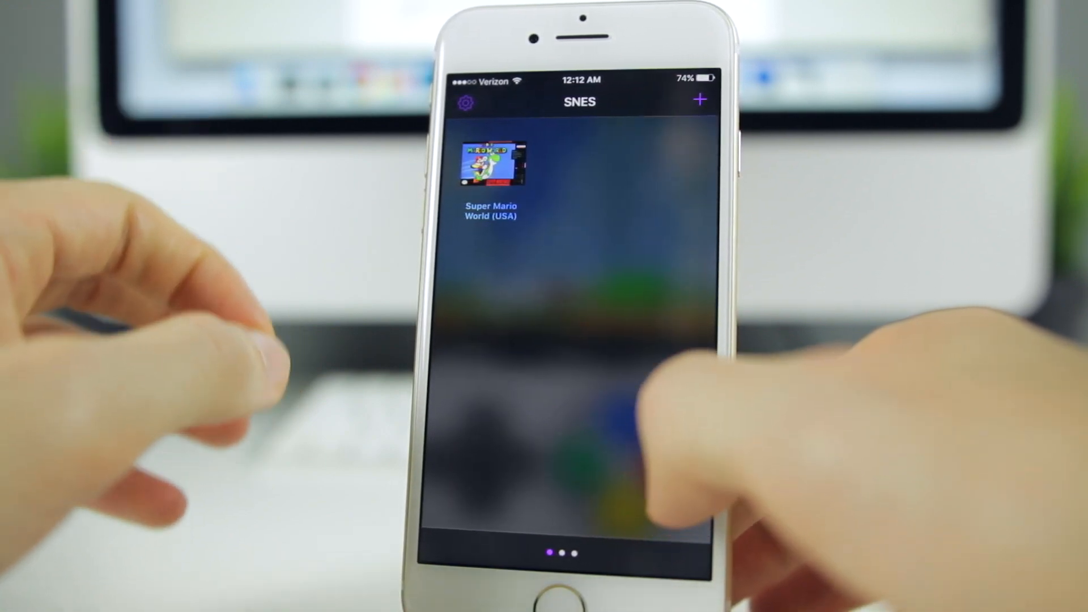
# Swipe past the Unsupported page to the GBA page listing four games.
pyautogui.hscroll(-3)
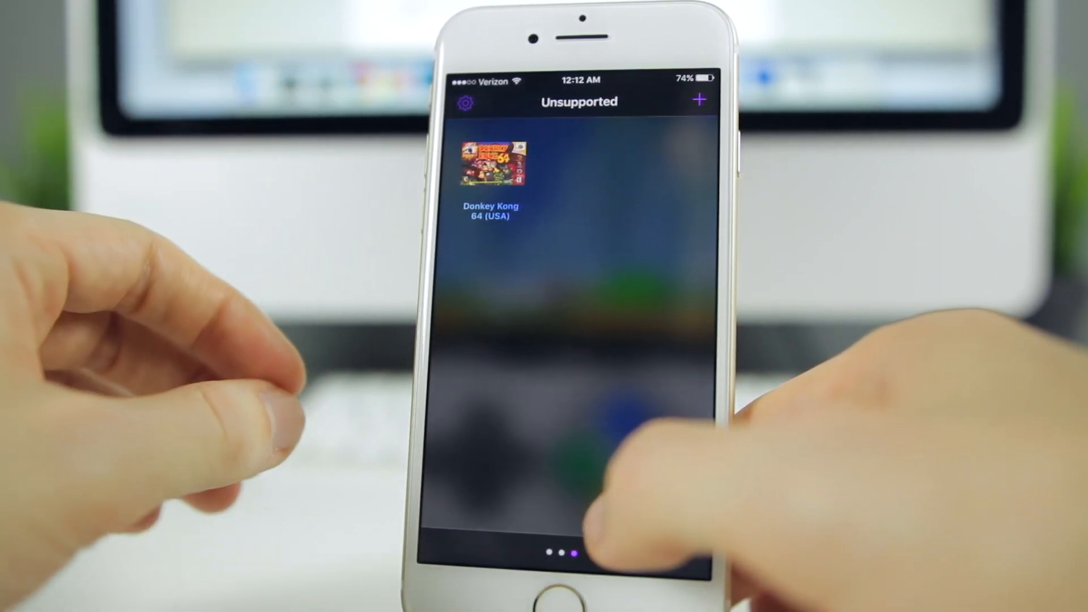
pyautogui.hscroll(-3)
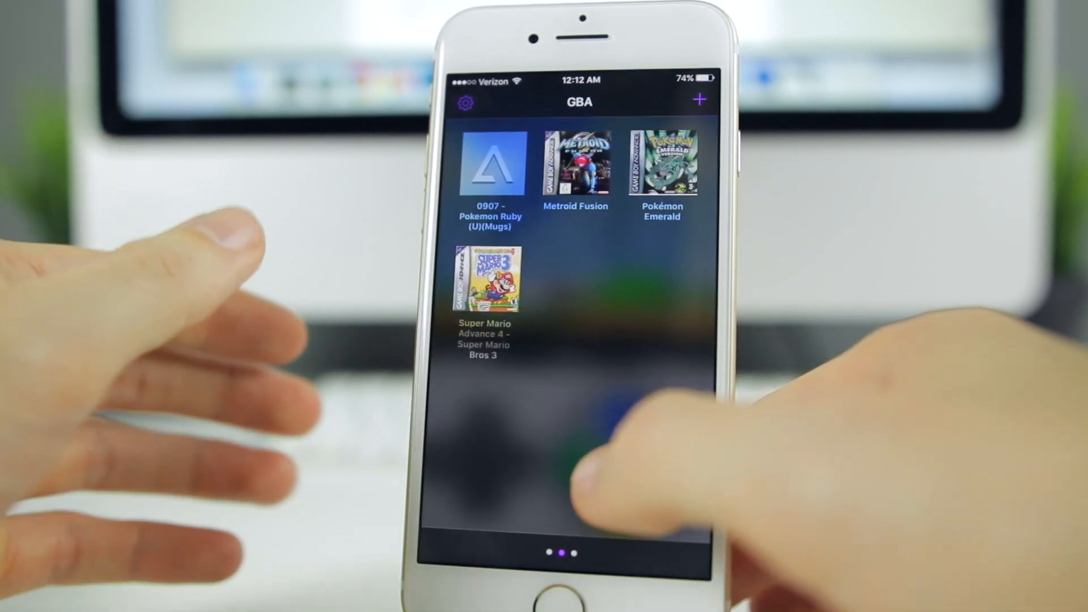
pyautogui.hscroll(-3)
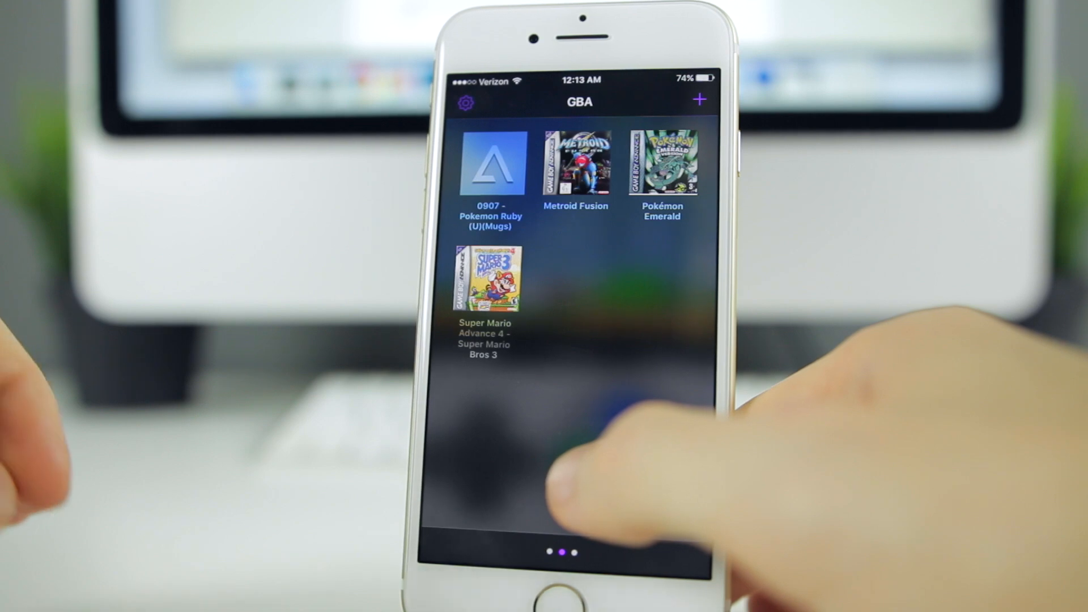
pyautogui.moveTo(569, 472)
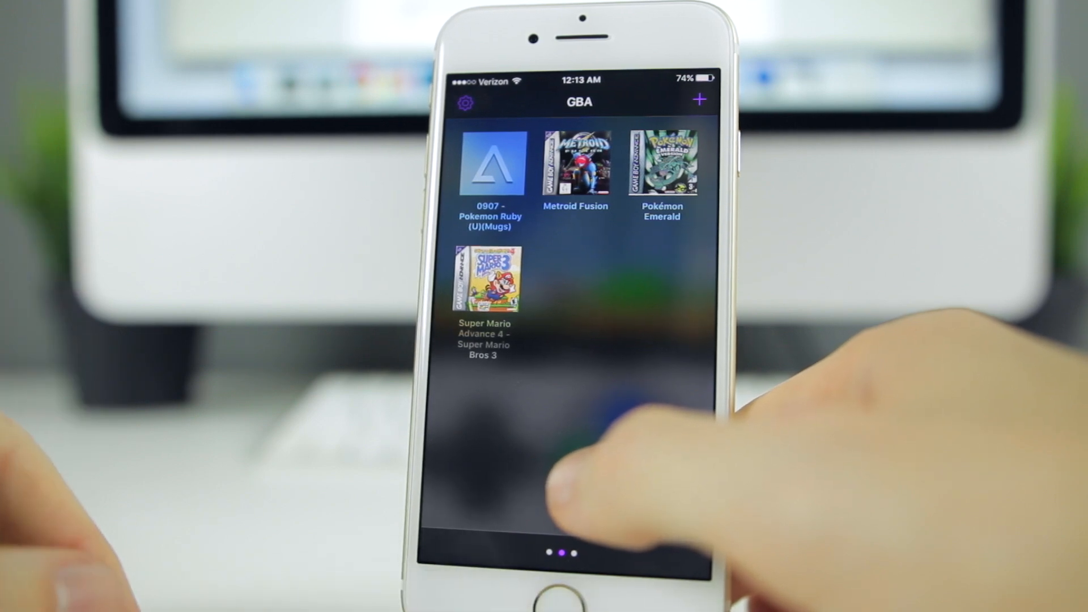